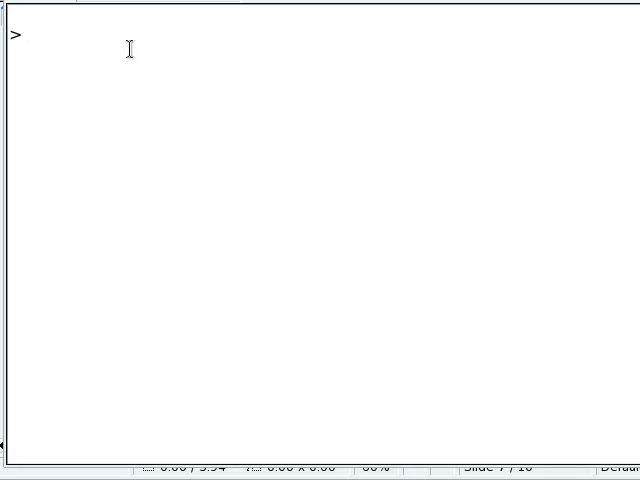
- Define a <- c(30, 28, 14, 24, 35) and b <- c(32, 30, 17, 37, 50) at the prompt
click(24, 36)
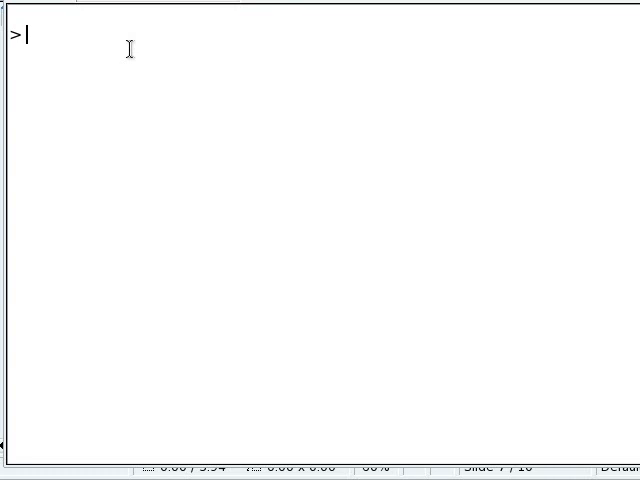
text(a <-)
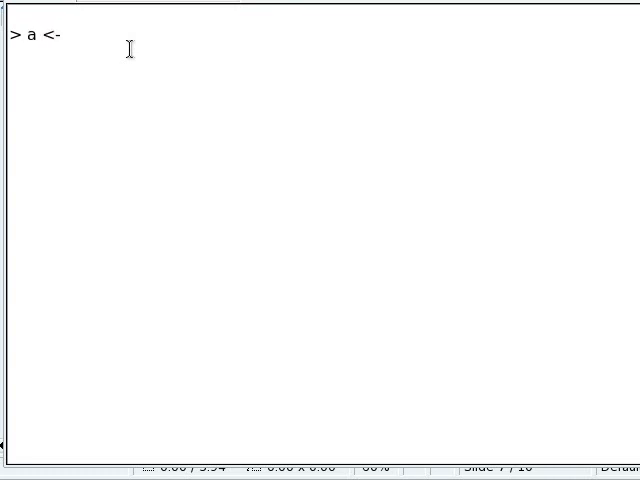
text(c()
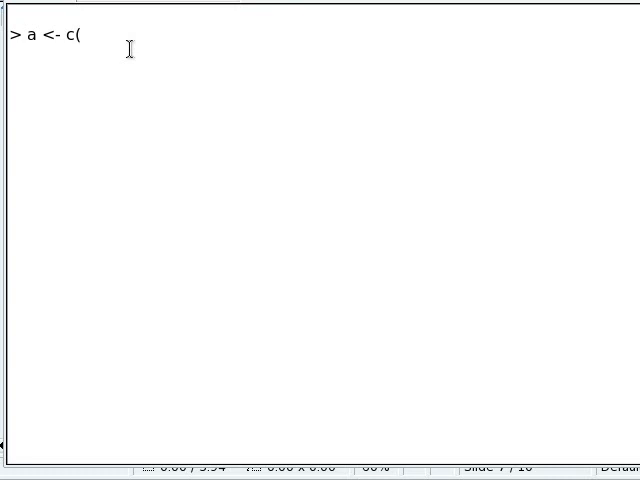
text(30, 28, 14, 24, 35)
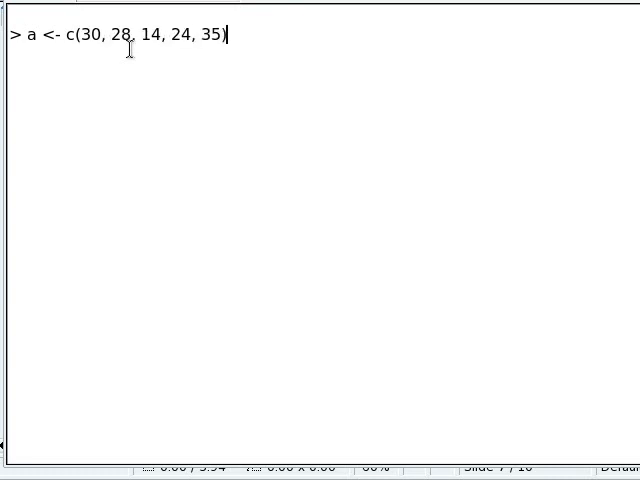
text(b <-)
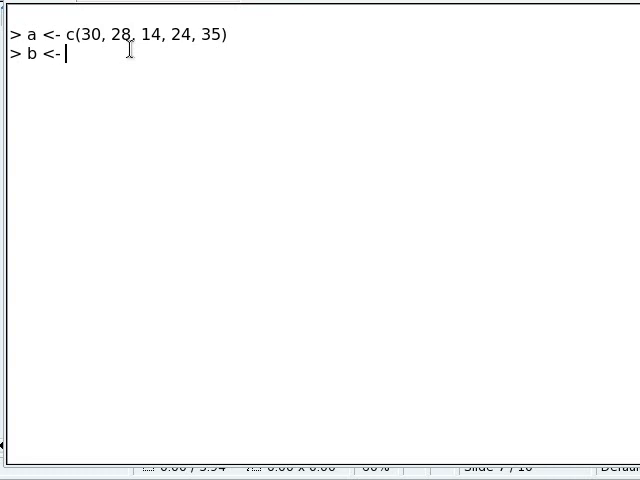
text(c()
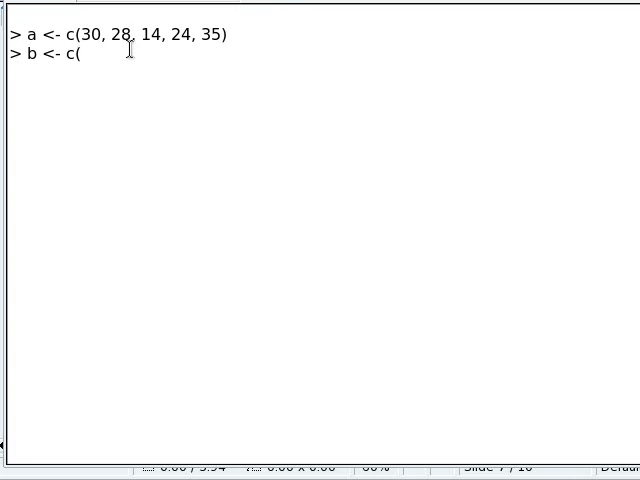
text(32, 30, 17, 37, 50)
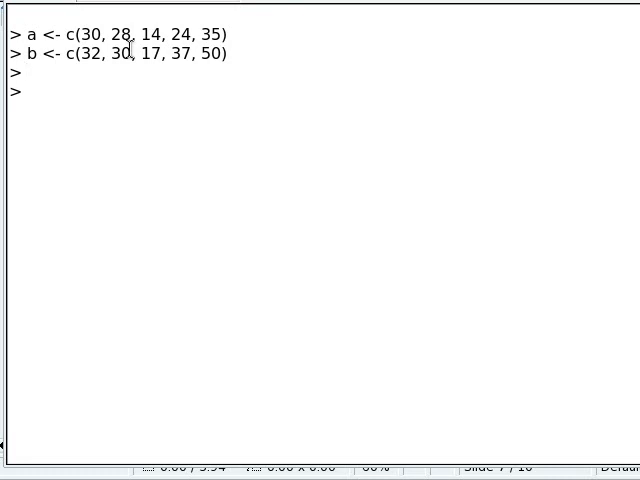
- Store the means as xbar.a <- mean(a) and xbar.b <- mean(b)
text(xbar.a)
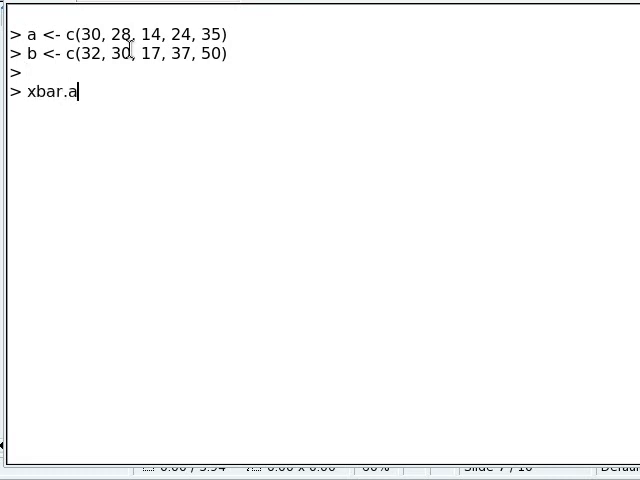
text(<- mean(a))
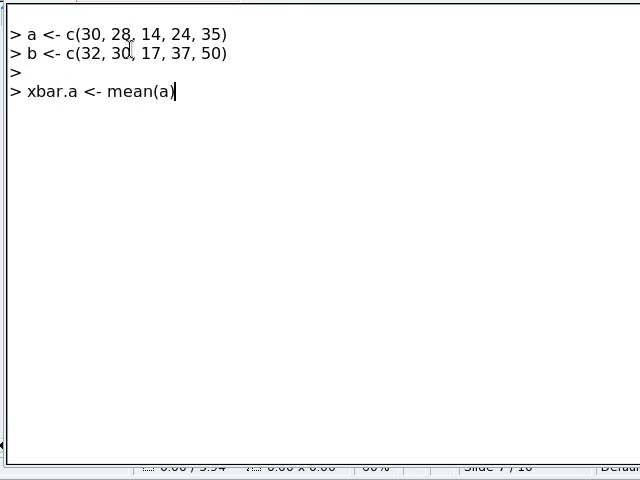
text(xbar.b <-)
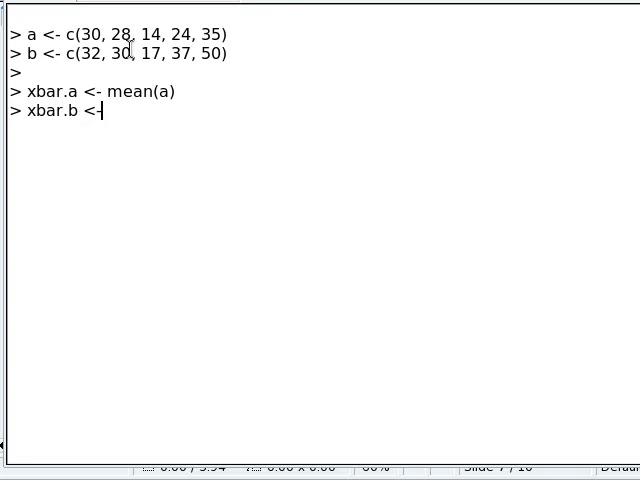
text(mean(b))
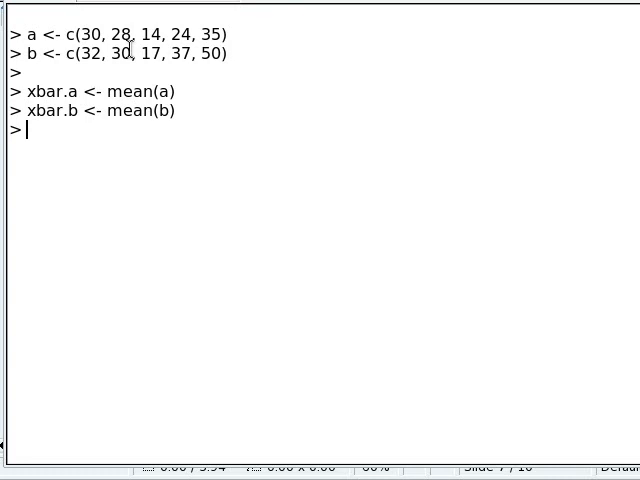
- Store the variances as s2.a <- var(a) and s2.b <- var(b)
text(s2.a)
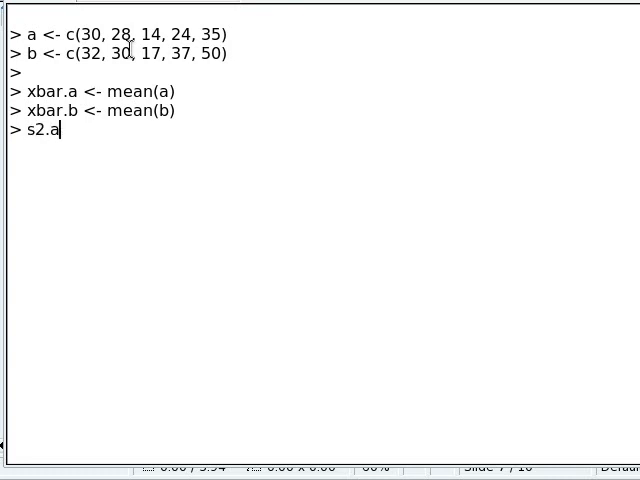
text(<- var(a))
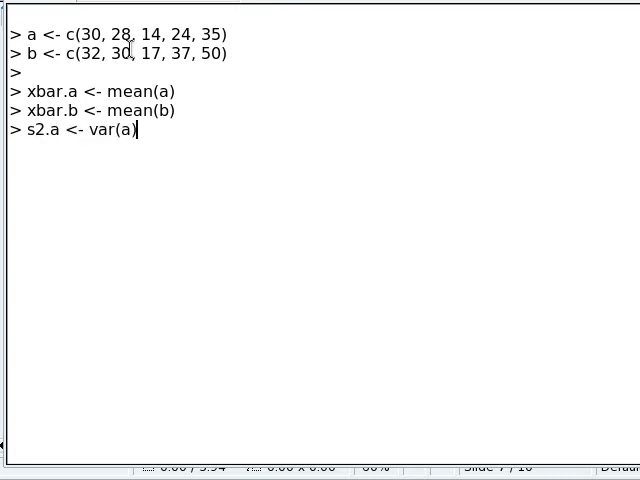
text(s2.b <-)
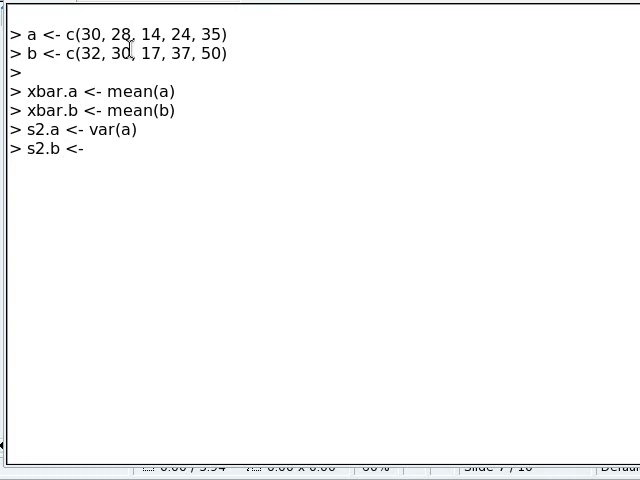
text(var(b))
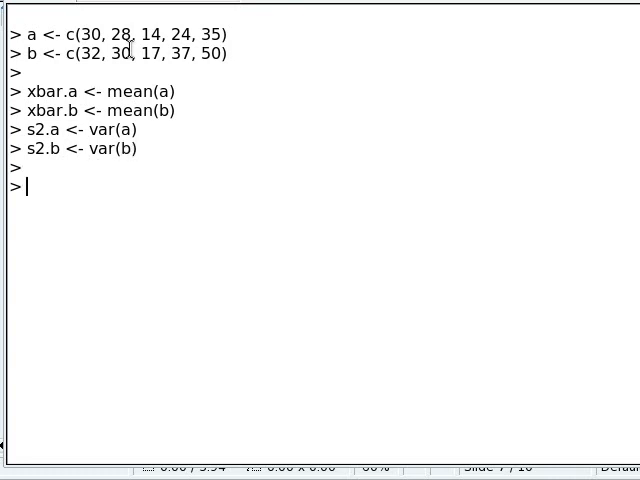
- Compute t <- abs(xbar.a - xbar.b) / sqrt(s2.a/5 + s2.b/5), which prints 1.093483
text(t <-)
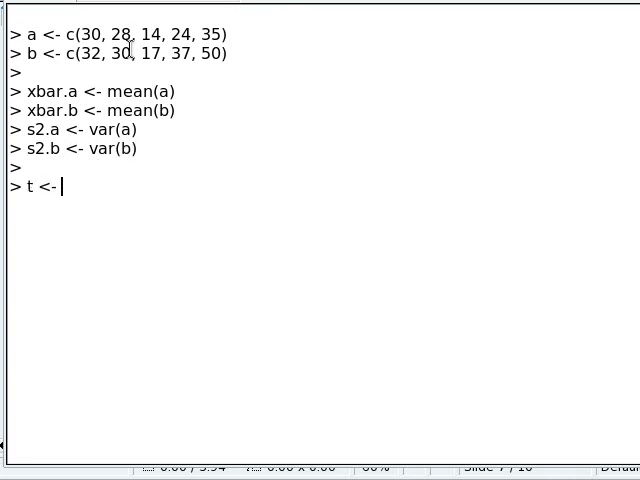
text(abs()
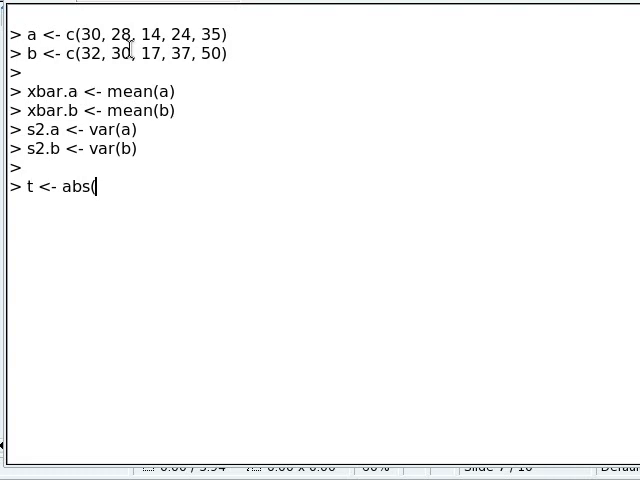
text(xbar.a - xbar.b) /)
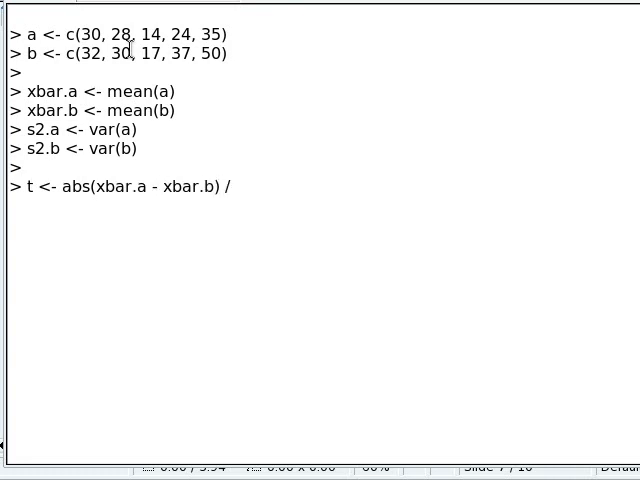
text(sqrt()
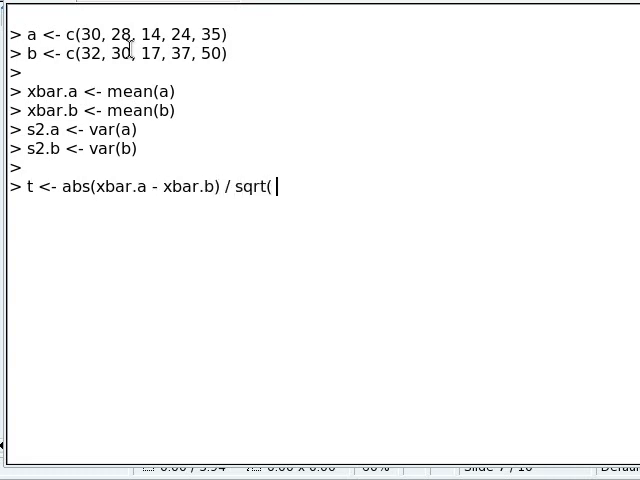
text(s2.a)
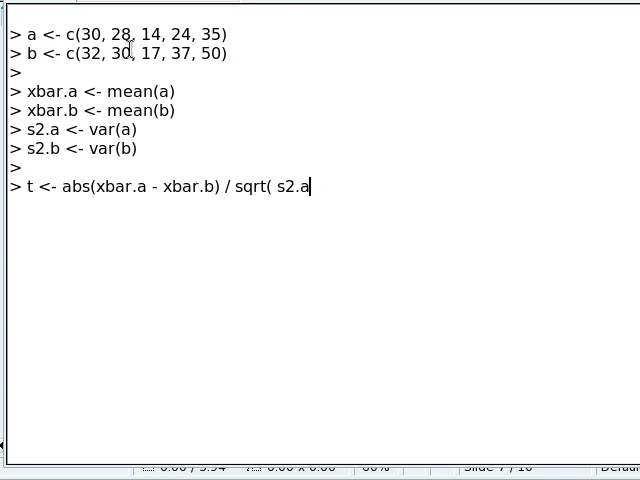
text(/)
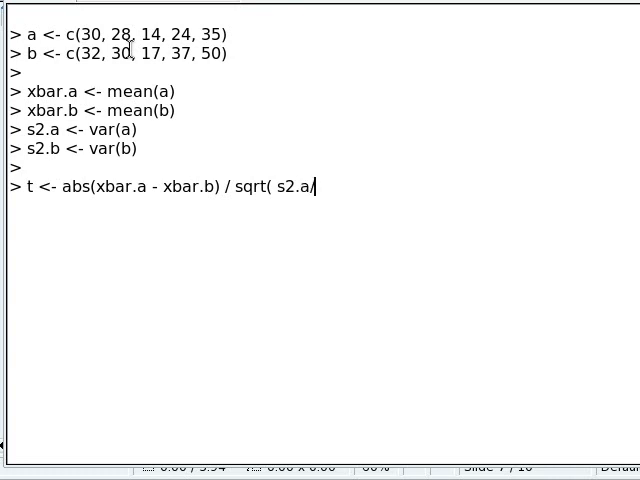
text(5 + s)
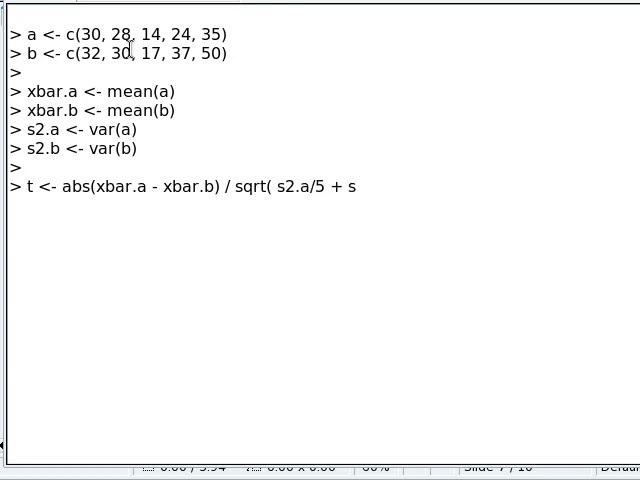
text(2.b/5))
text(t)
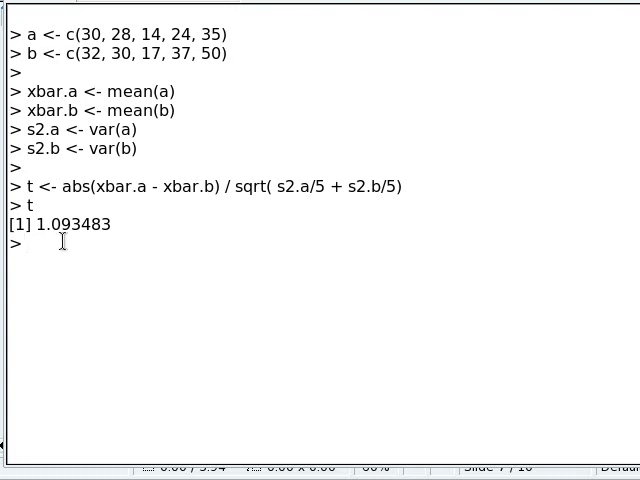
- Clear the console and write t.test(b, a, paired=FALSE, var.equal=TRUE) at the prompt
key(ctrl+l)
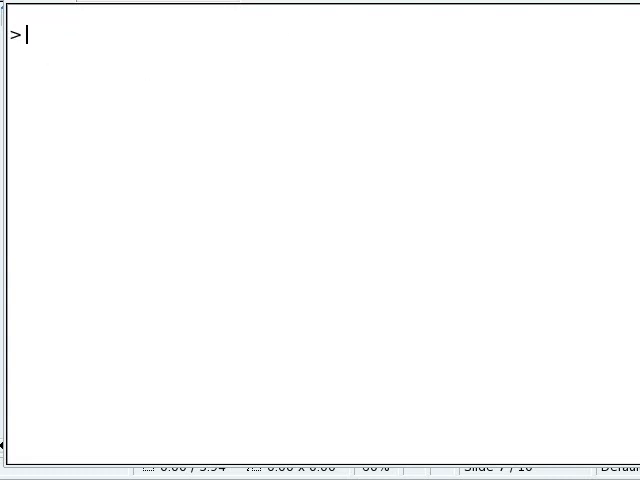
text(t.test()
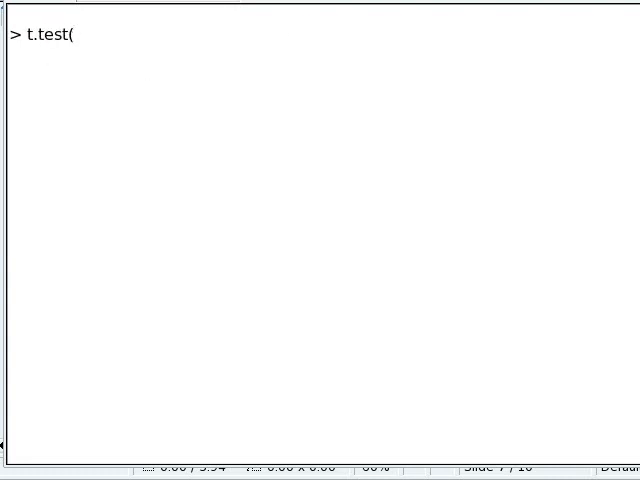
text(b, a)
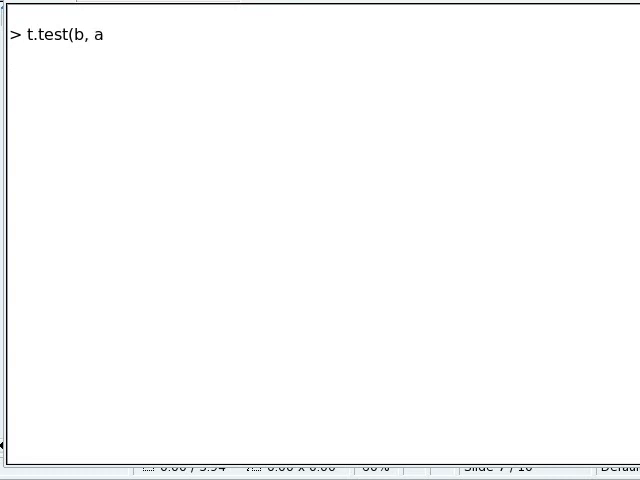
text(,)
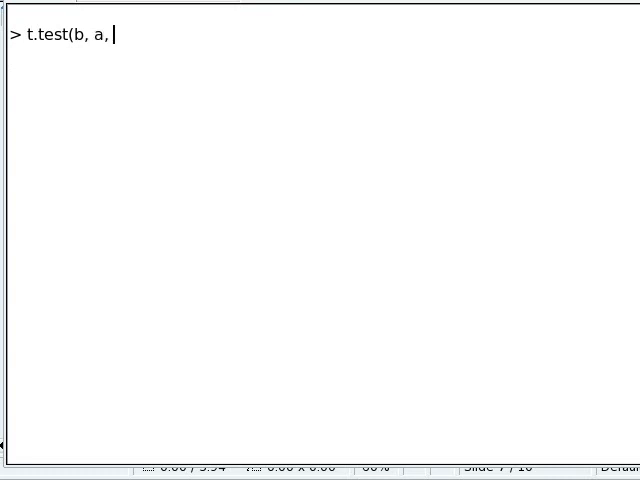
text(pair)
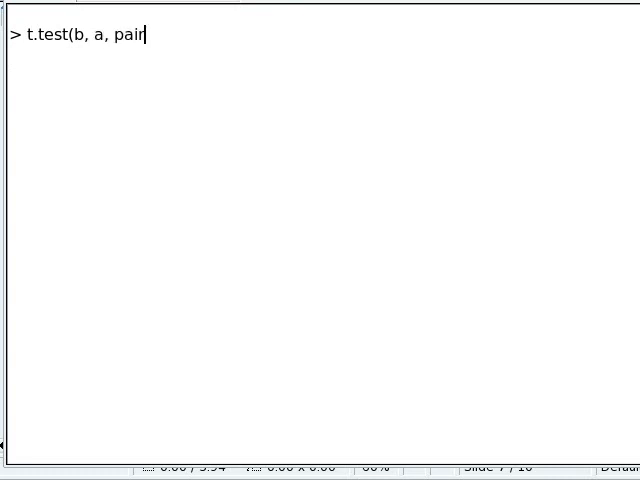
text(ed=FALSE,)
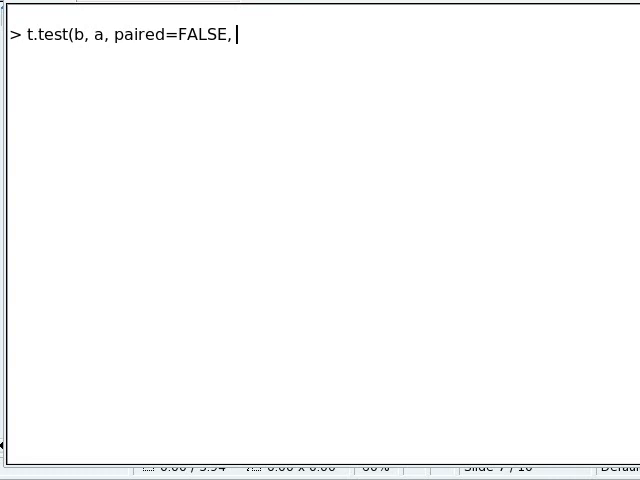
text(var.equal)
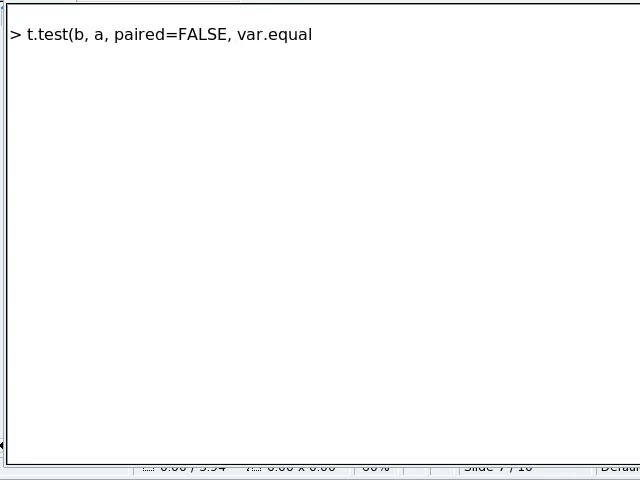
text(=TRU)
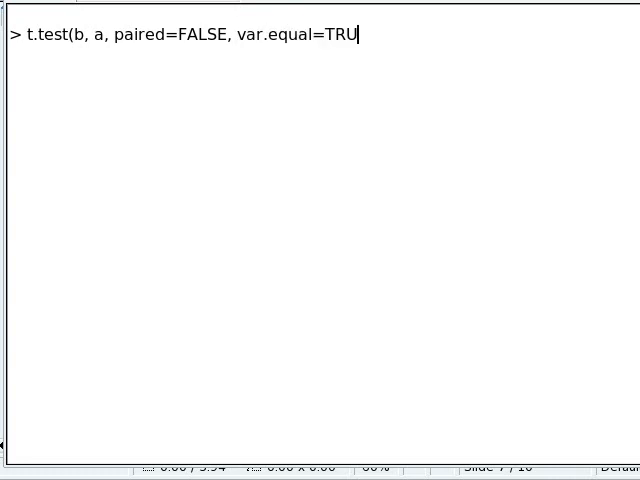
text(E))
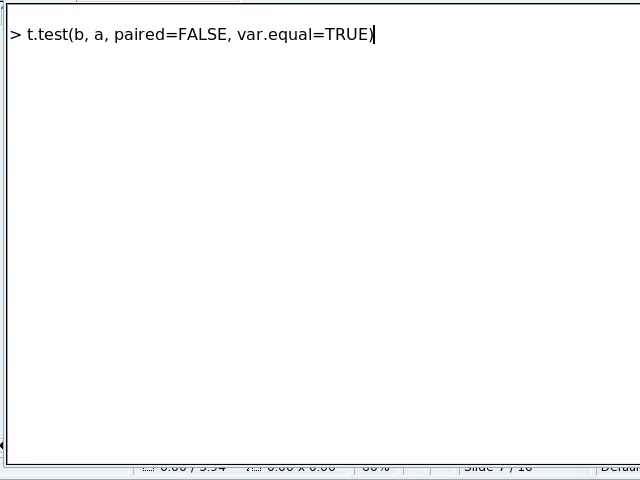